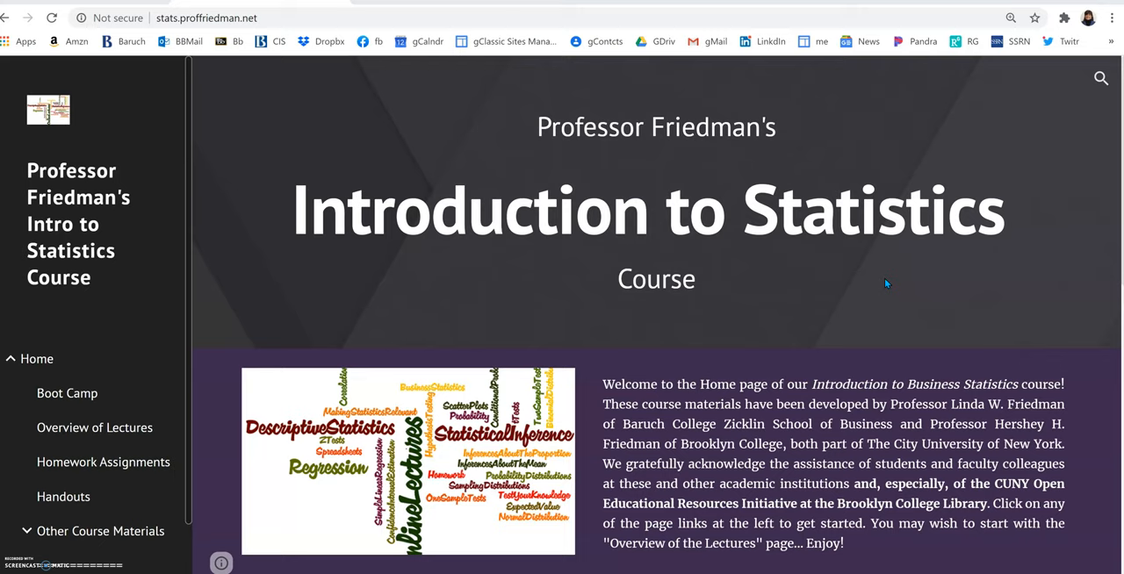
Open Overview of Lectures to see each topic's notes, lecture videos and self-tests.
scroll("down", 3)
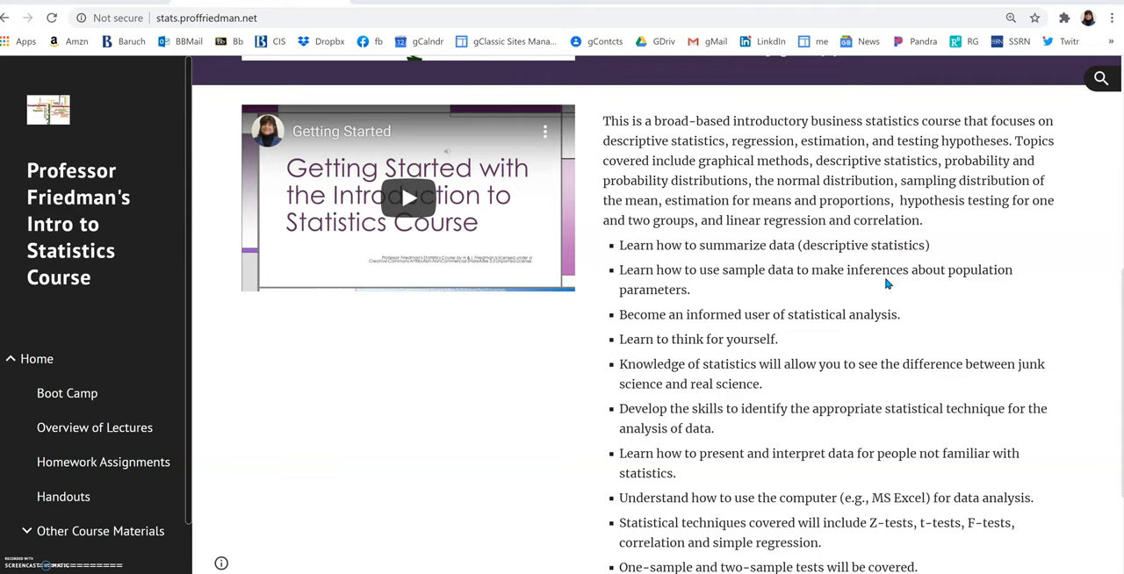
mouse_move(961, 251)
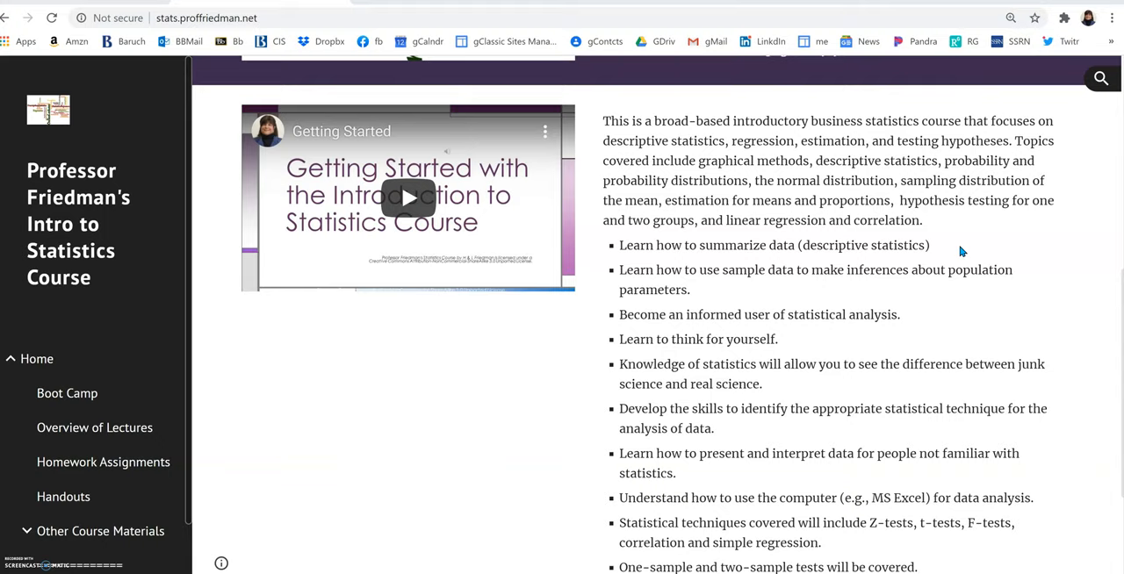
scroll("up", 3)
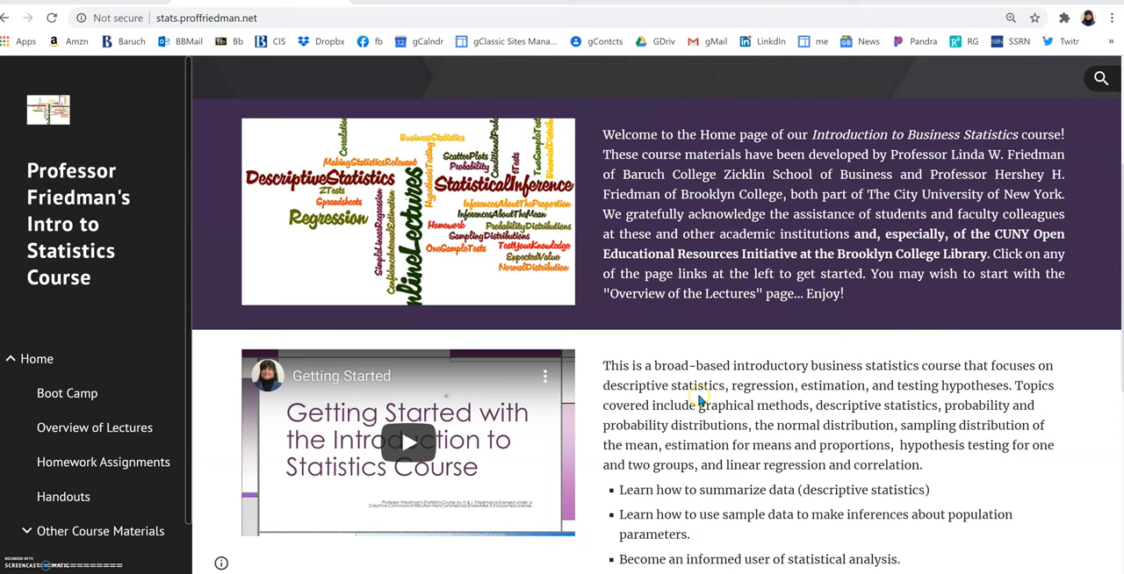
scroll("up", 3)
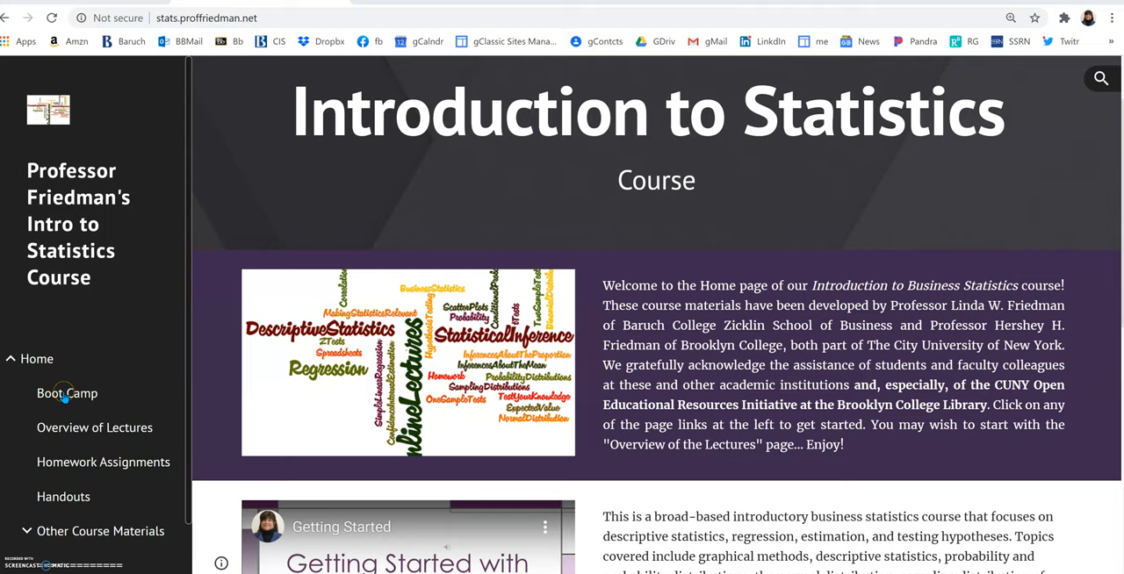
mouse_move(136, 446)
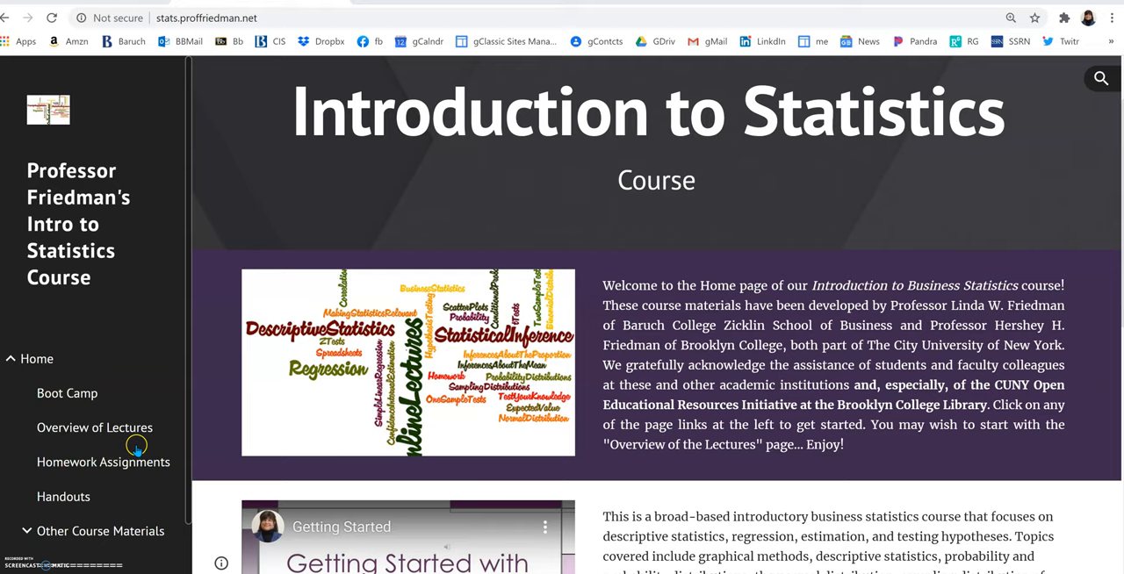
mouse_move(57, 435)
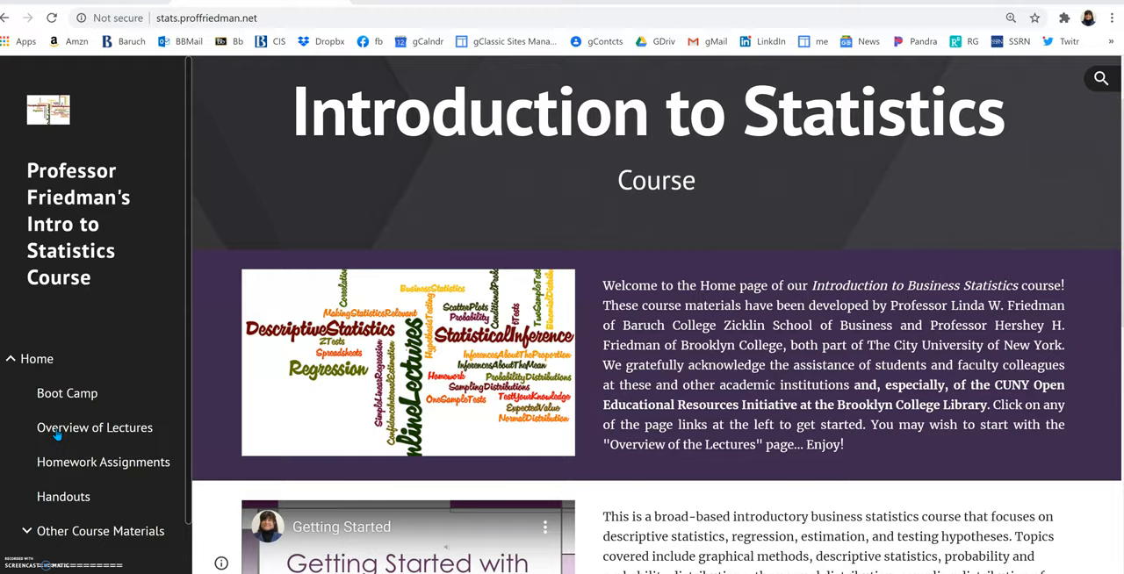
left_click(94, 428)
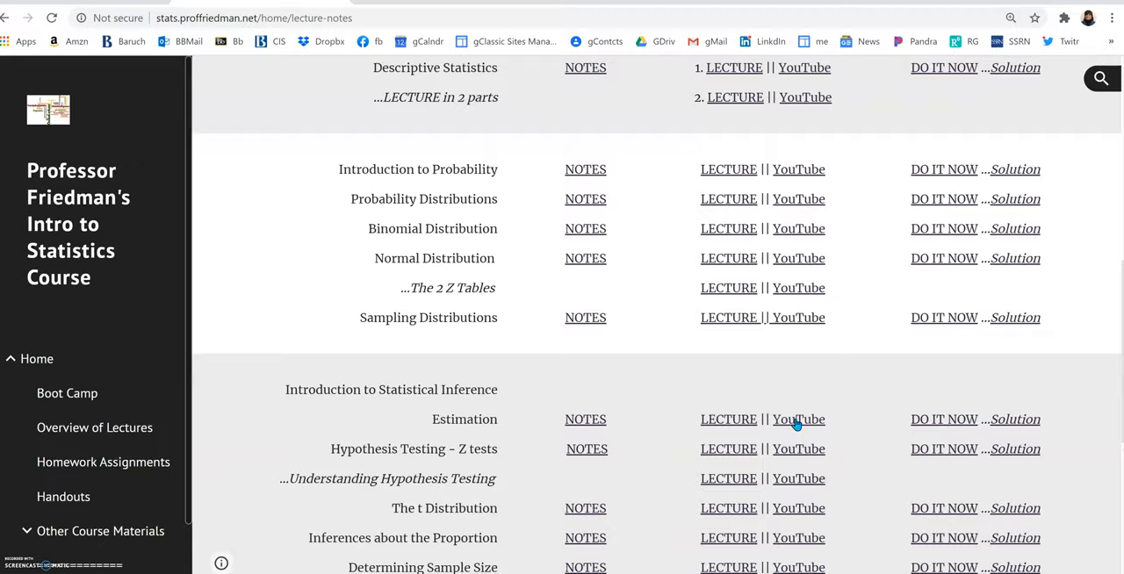
scroll("up", 3)
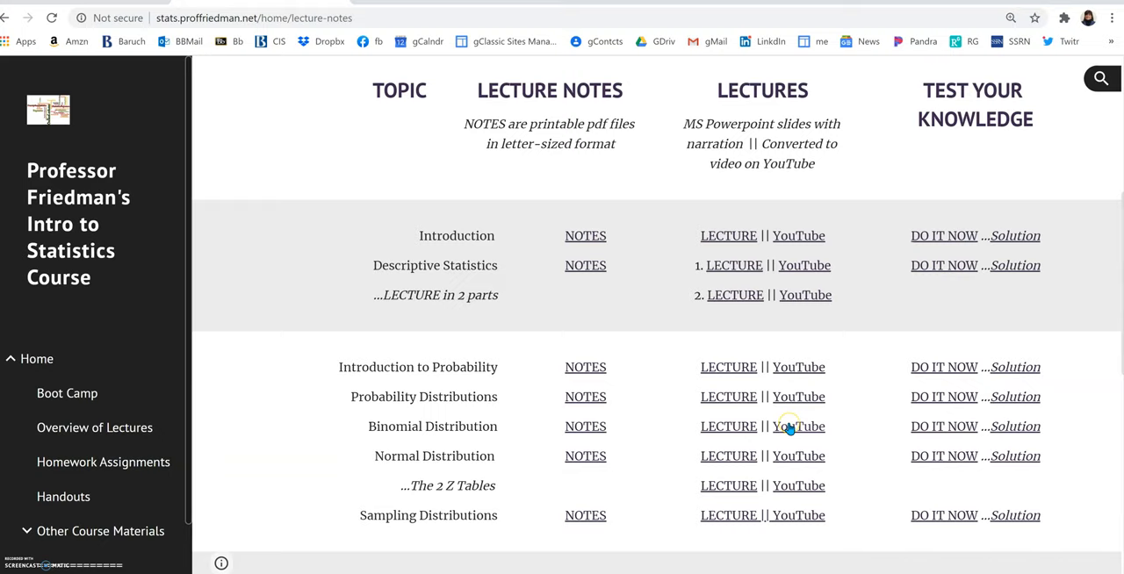
mouse_move(585, 367)
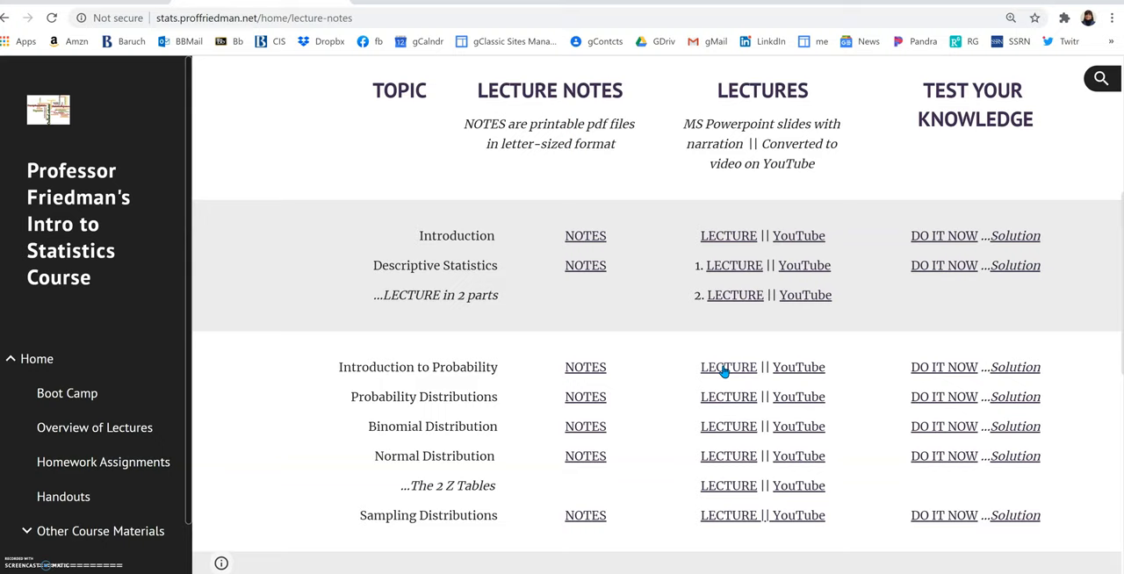
mouse_move(799, 373)
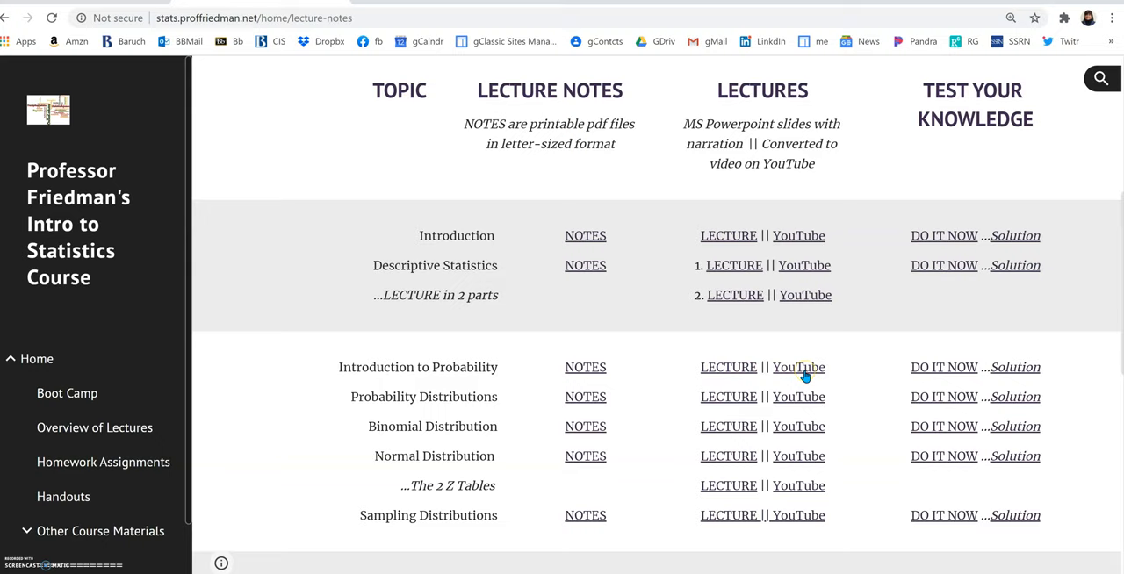
mouse_move(752, 376)
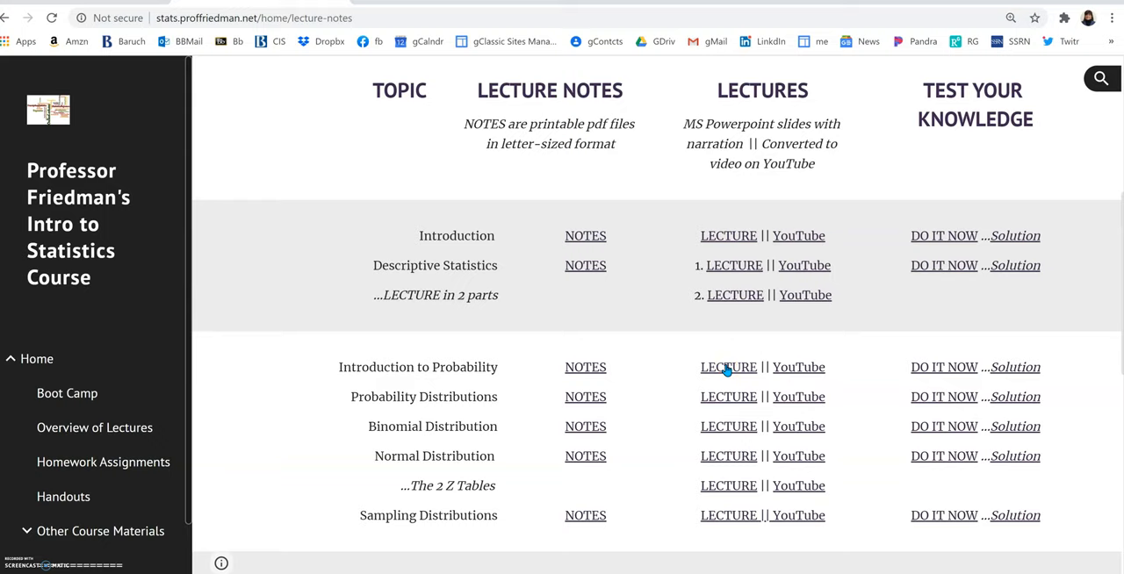
mouse_move(799, 367)
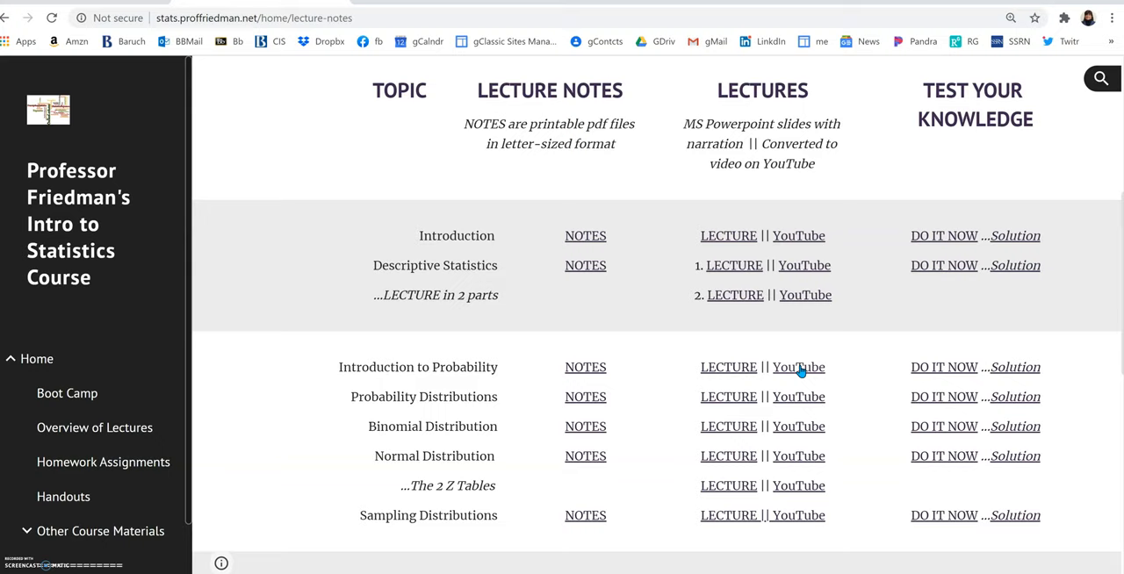
mouse_move(939, 367)
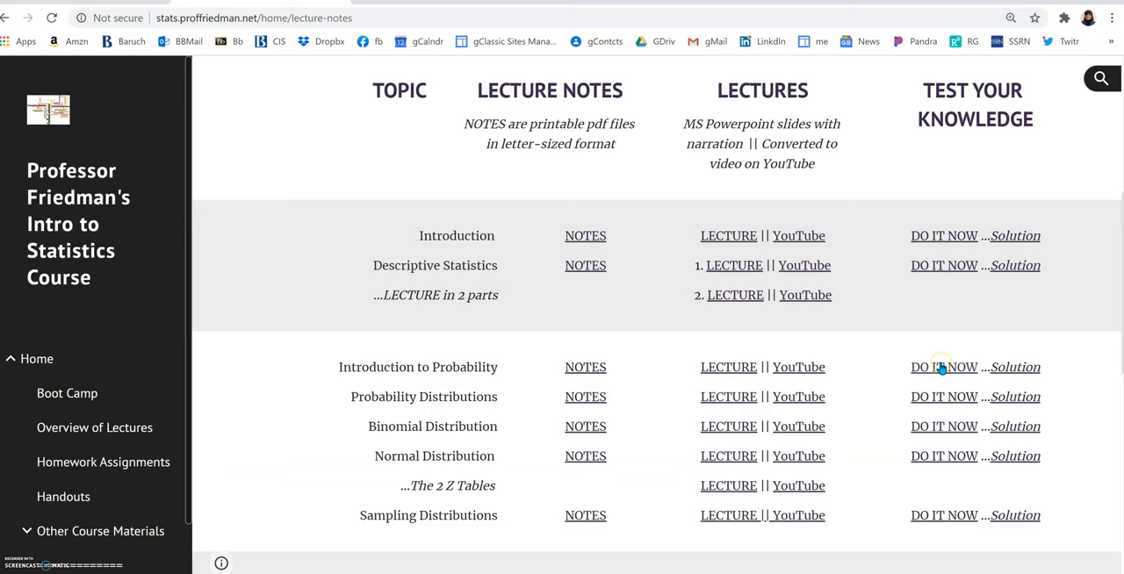
mouse_move(940, 369)
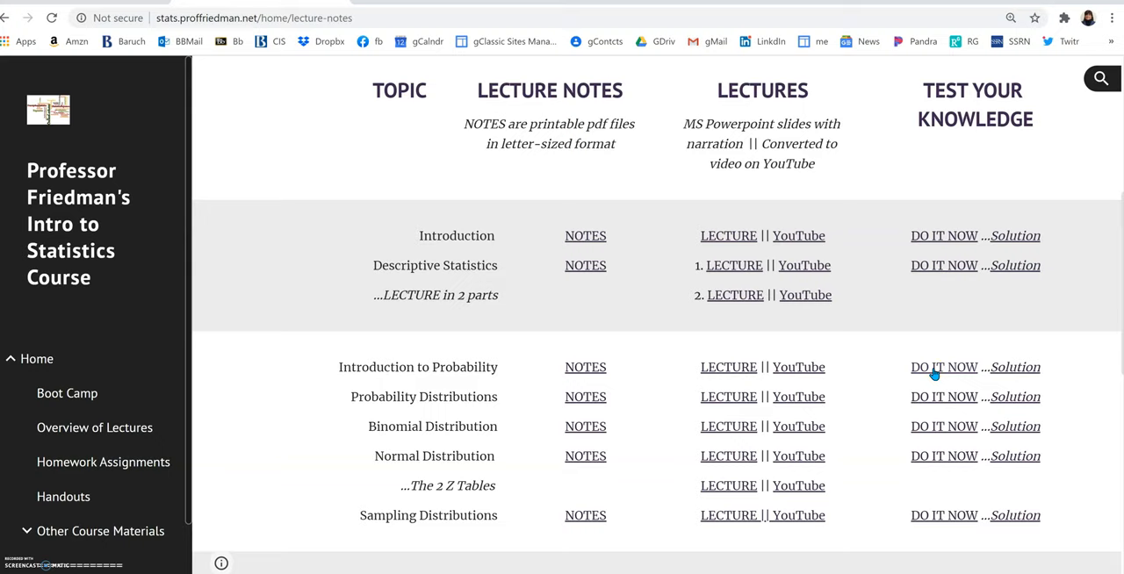
mouse_move(525, 386)
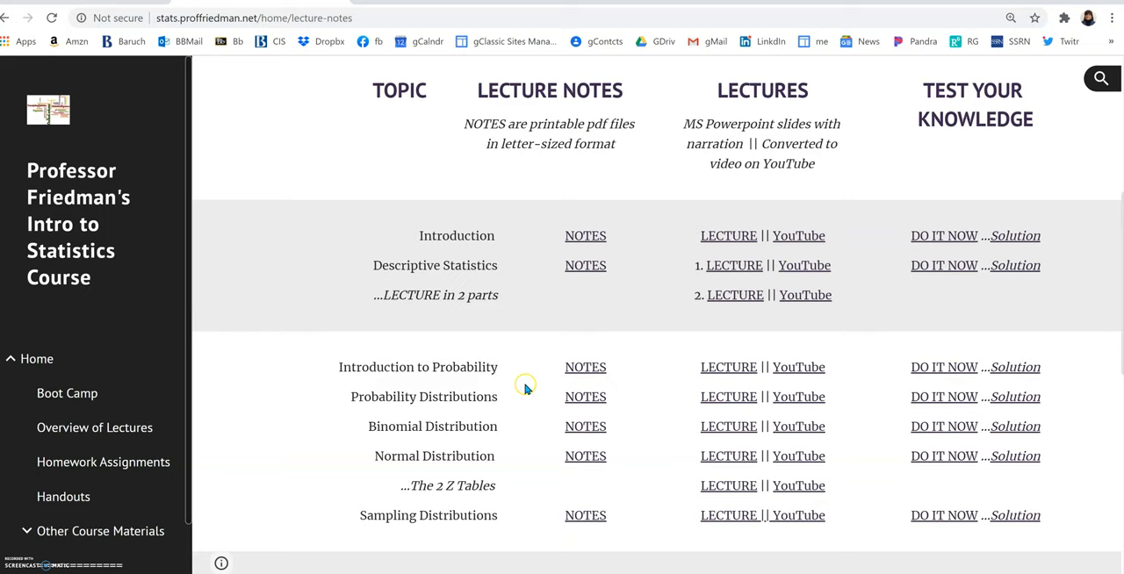
mouse_move(945, 375)
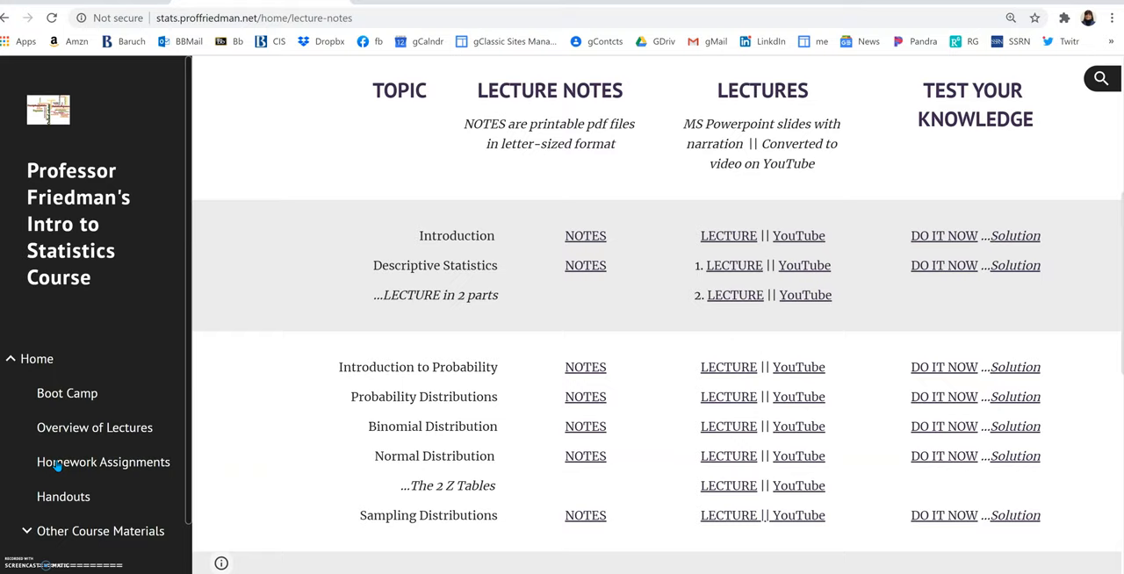
Open the Homework Assignments page from the sidebar.
left_click(102, 462)
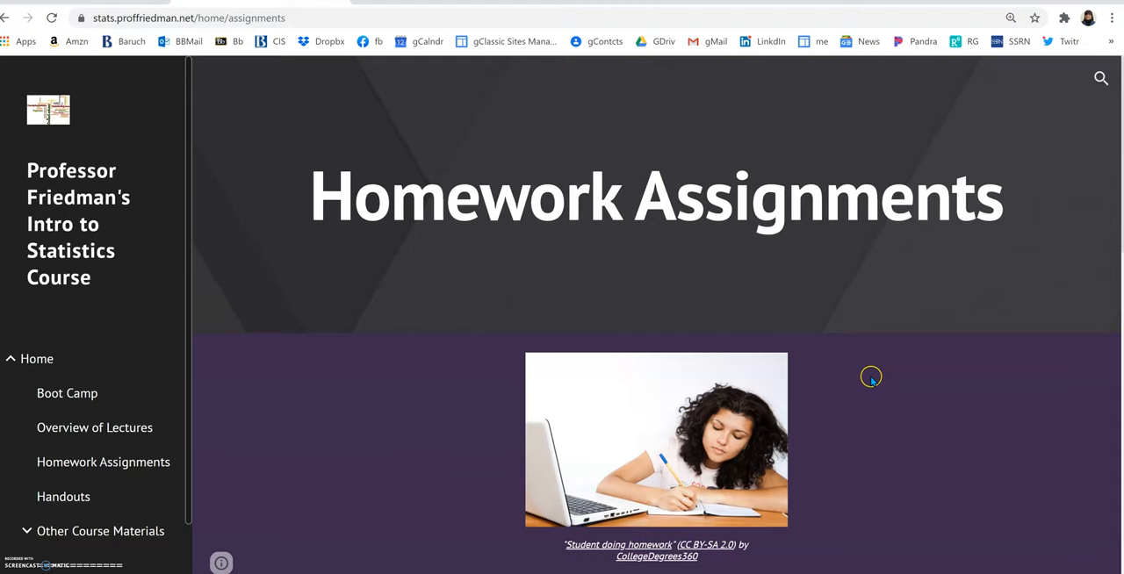
Scroll the HW/Solution table, then go to the Handouts page.
scroll("down", 3)
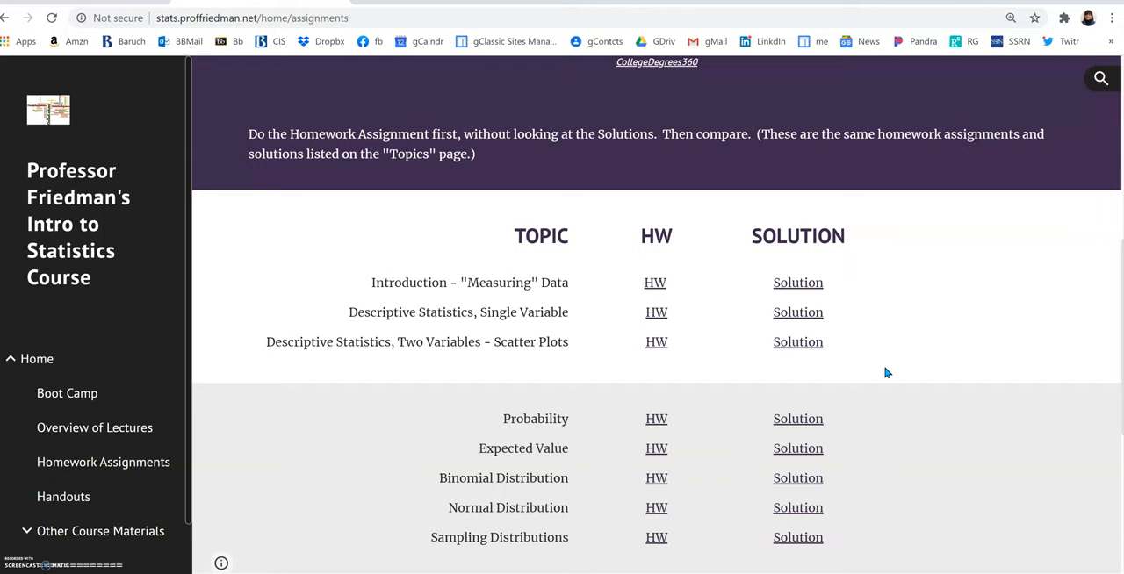
mouse_move(856, 313)
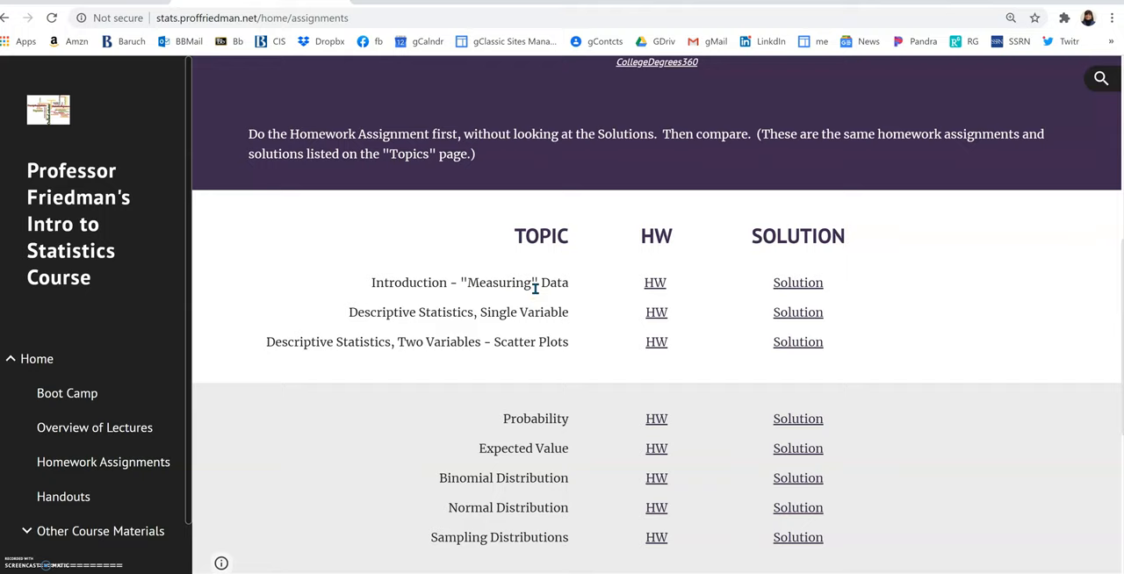
mouse_move(655, 291)
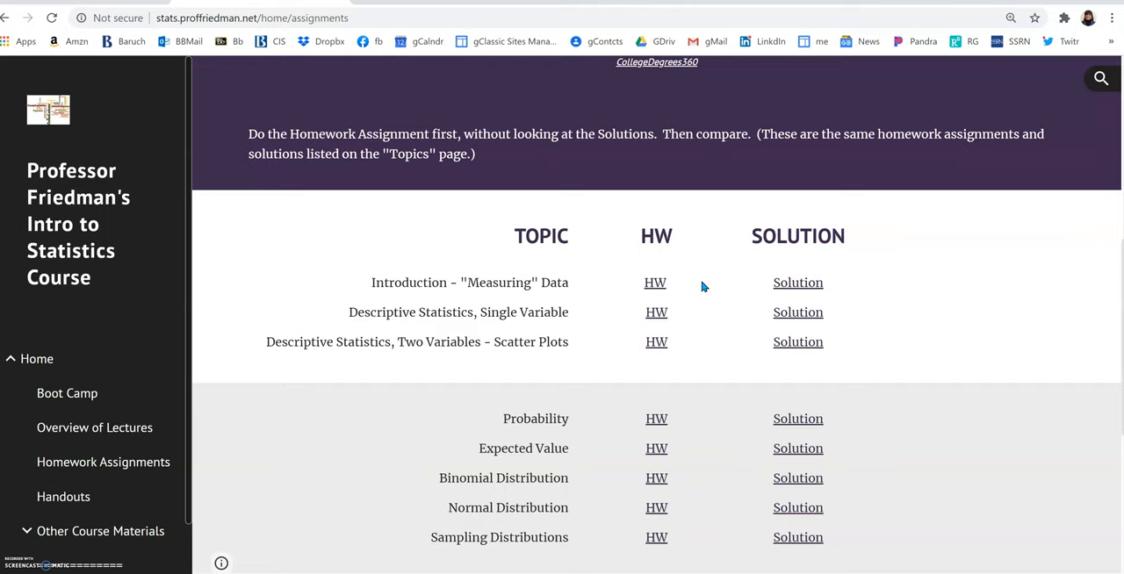
mouse_move(688, 285)
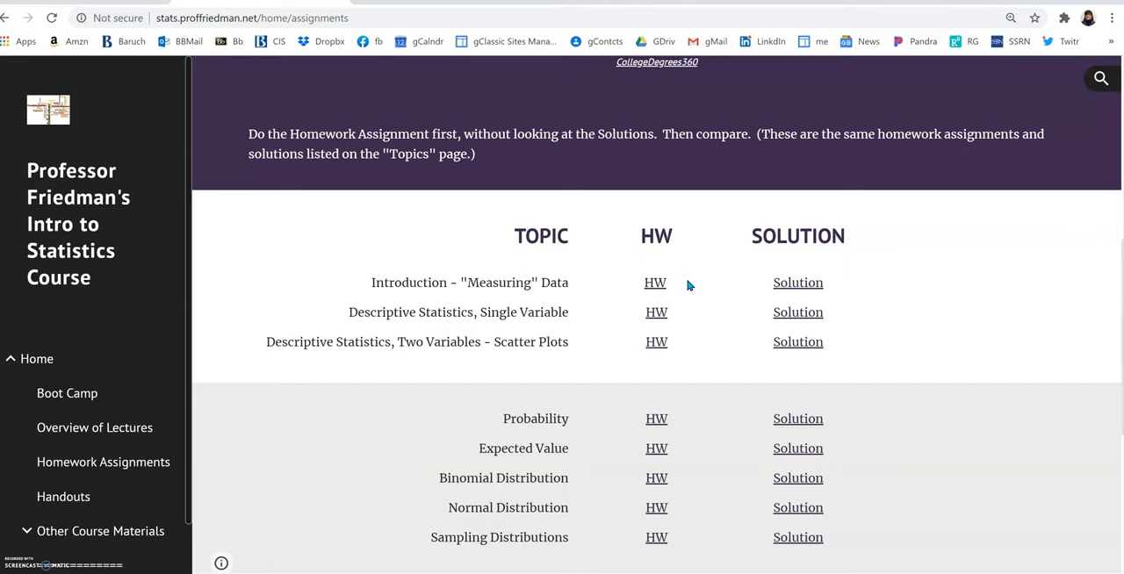
mouse_move(766, 226)
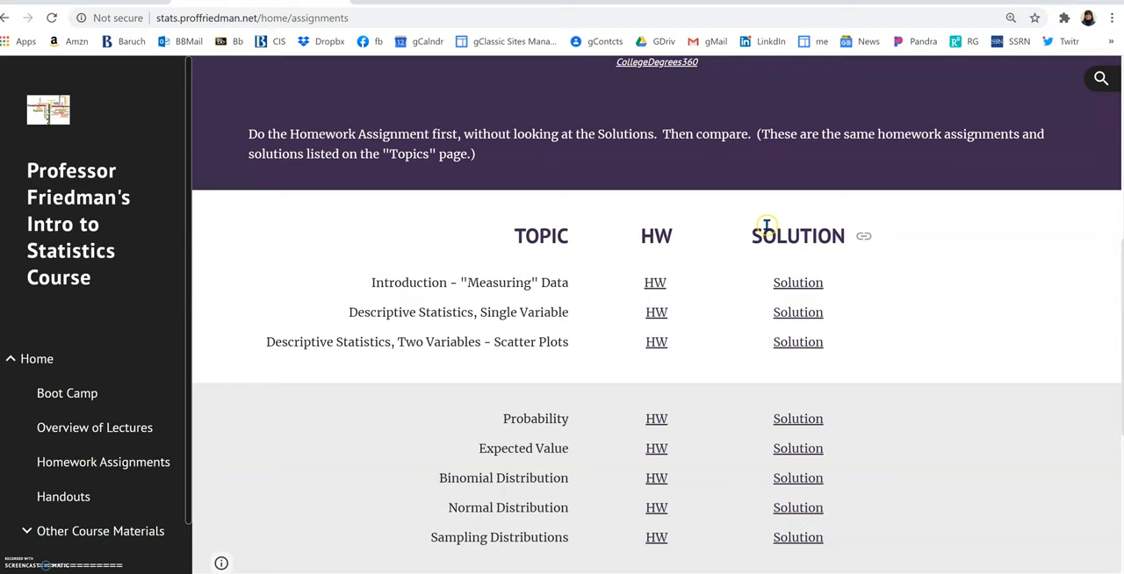
mouse_move(749, 241)
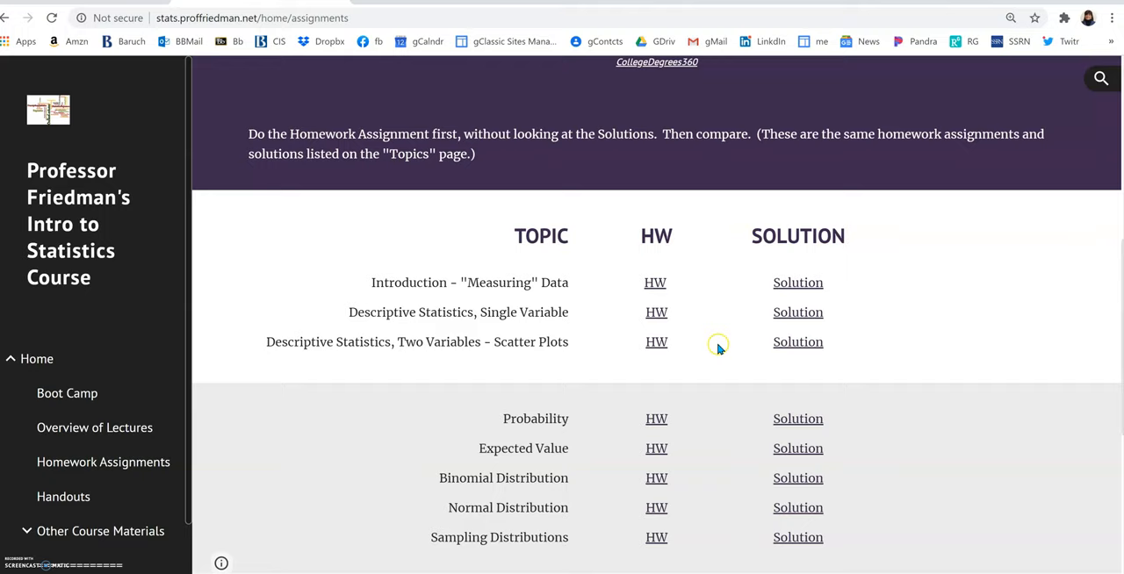
mouse_move(57, 496)
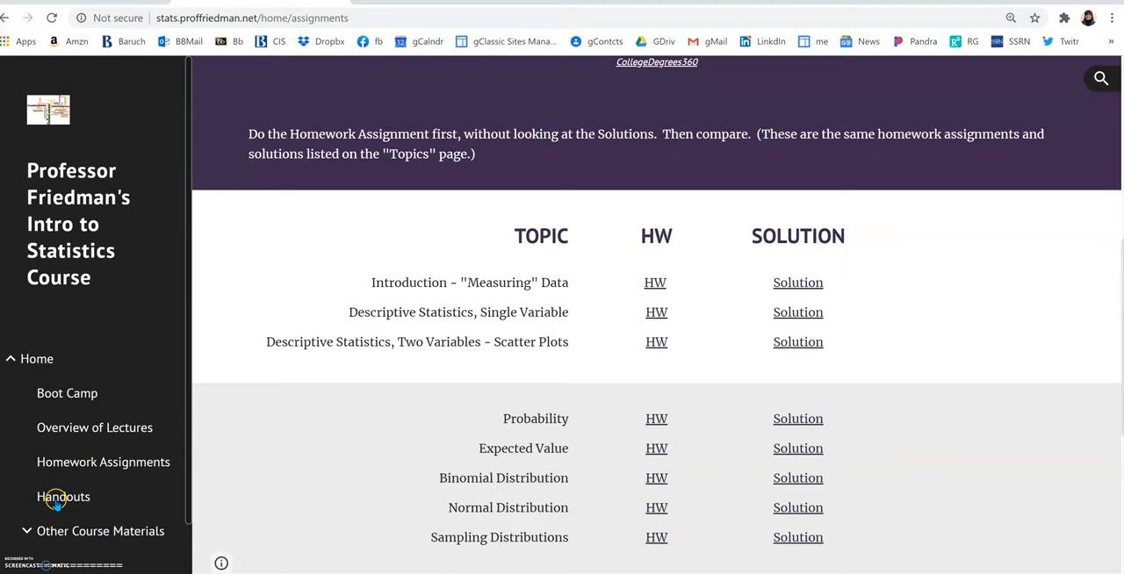
left_click(64, 496)
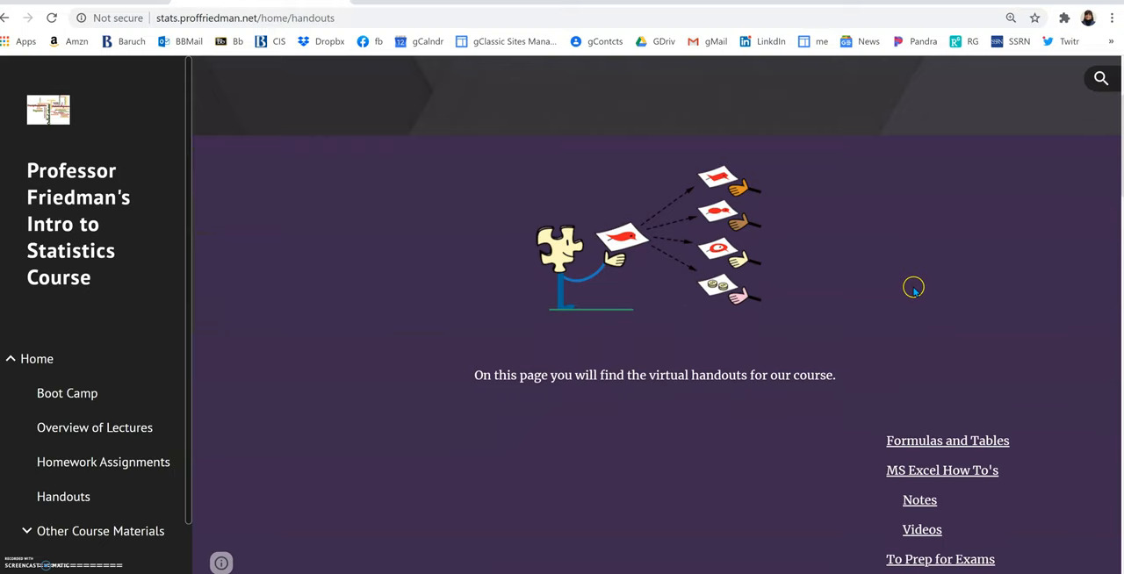
Scroll down to the Formulas and Tables section of Handouts.
scroll("down", 3)
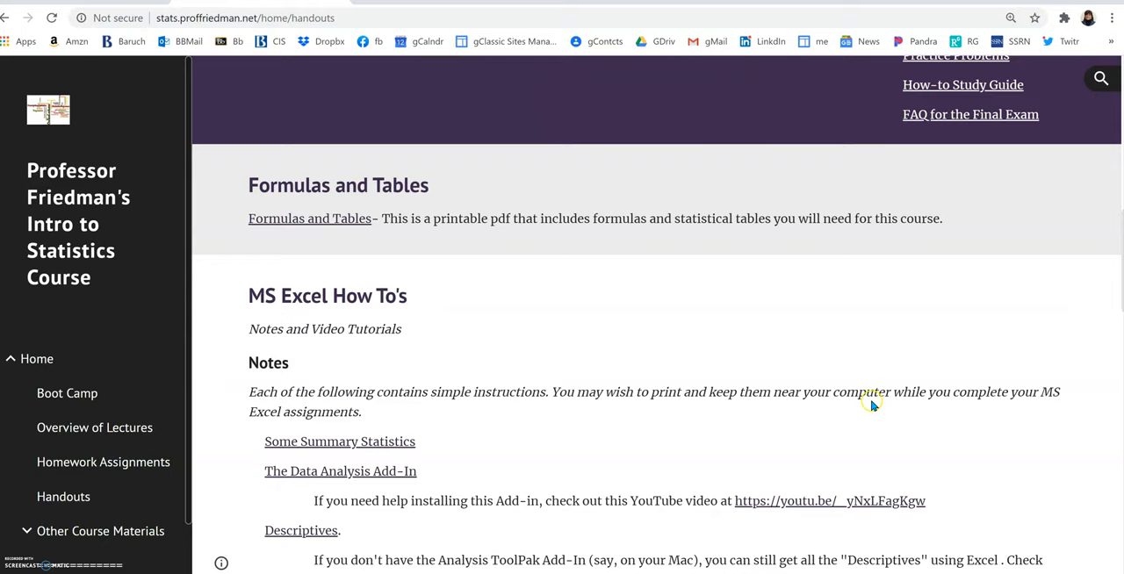
mouse_move(276, 225)
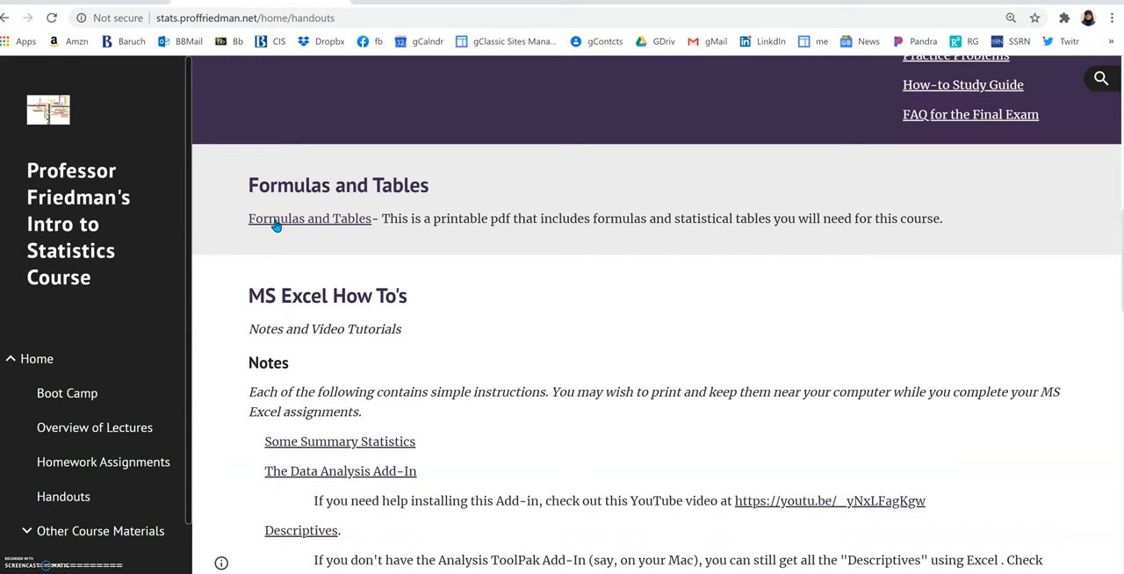
mouse_move(305, 218)
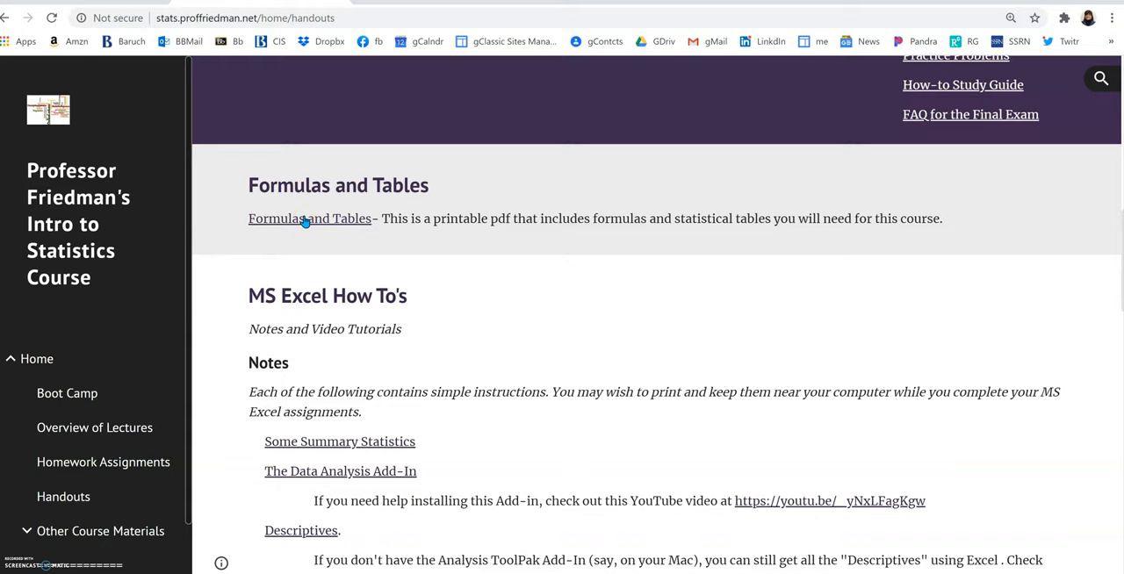
mouse_move(299, 227)
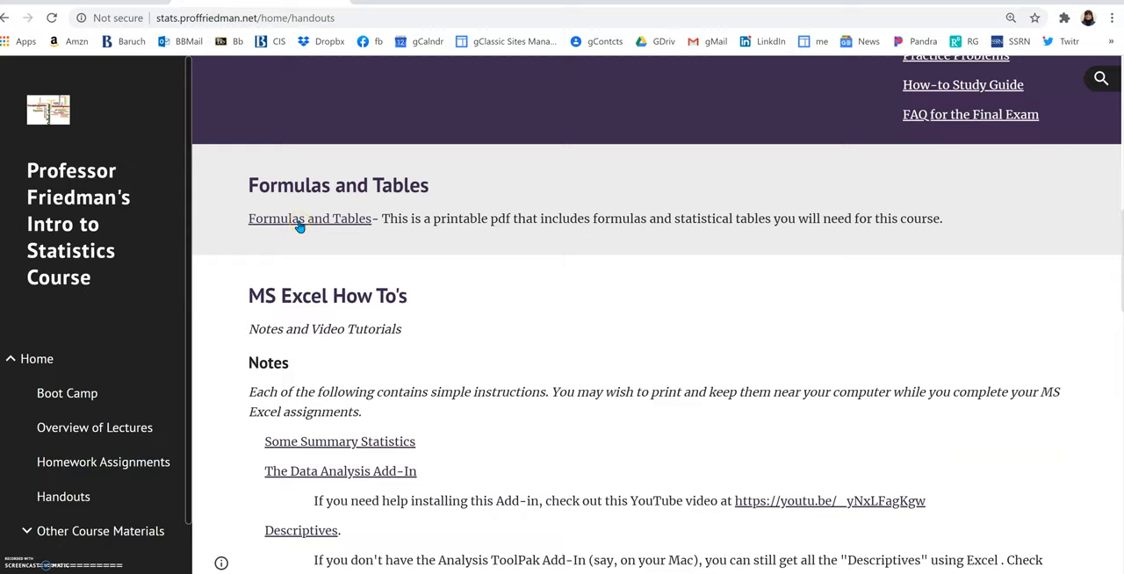
Open tablesNformulas.pdf in the Drive viewer and scroll through its formula pages.
left_click(309, 218)
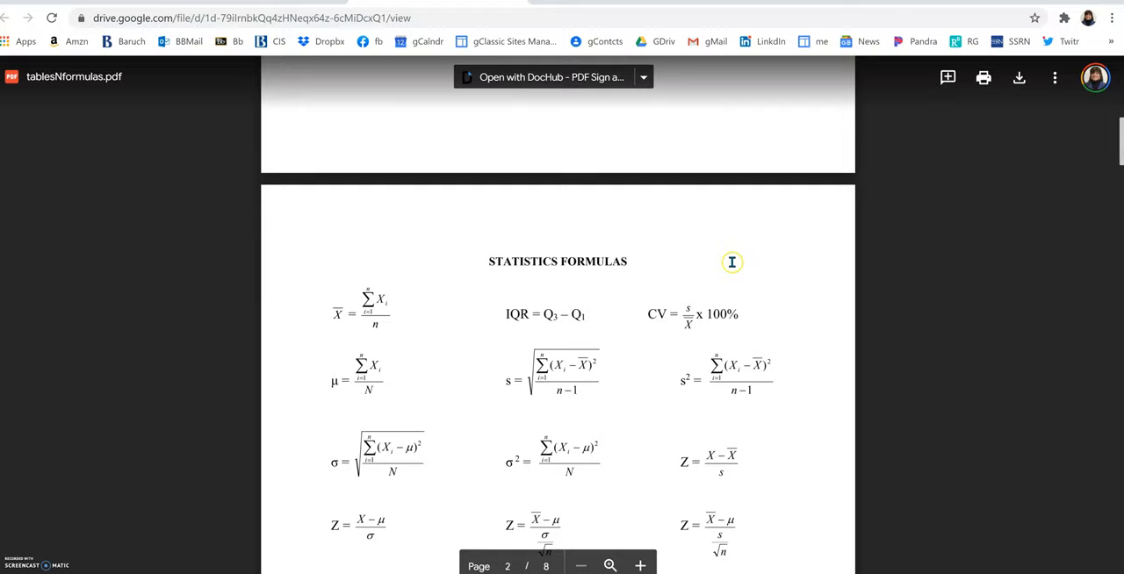
scroll("down", 3)
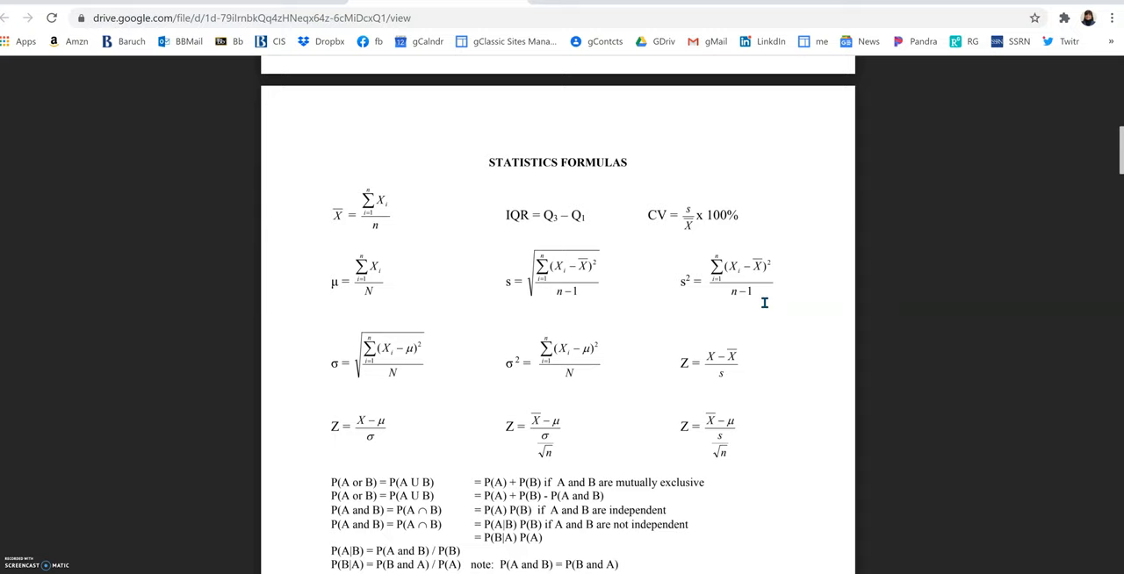
scroll("down", 3)
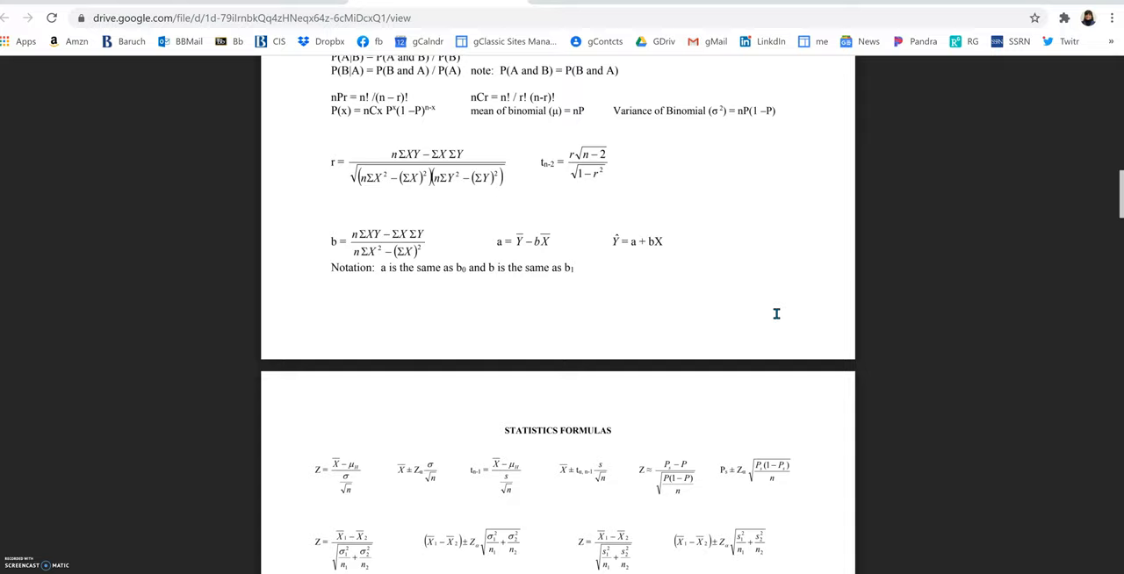
scroll("down", 3)
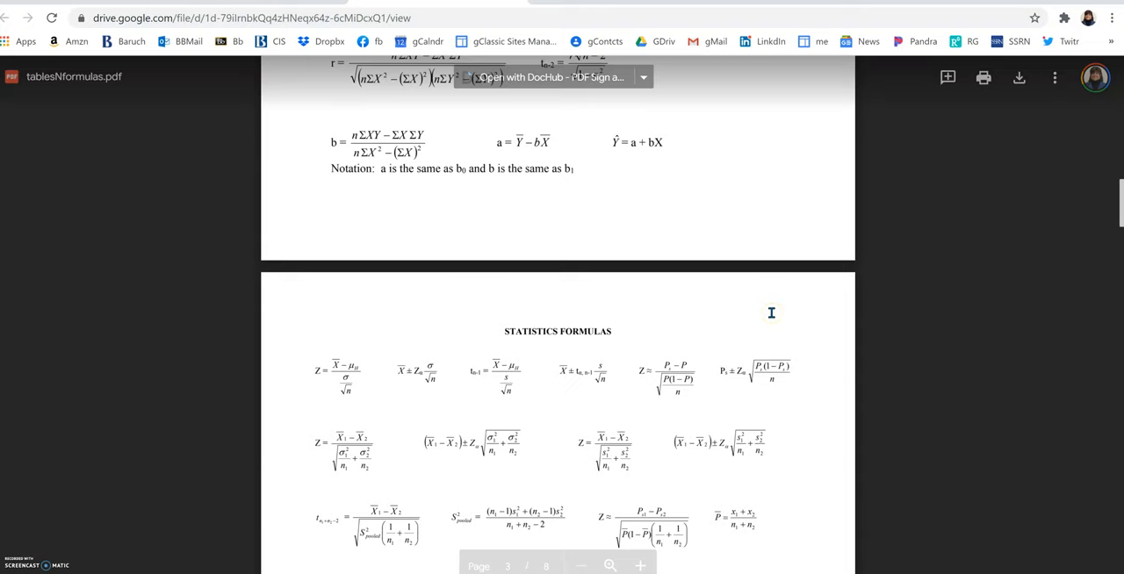
scroll("down", 3)
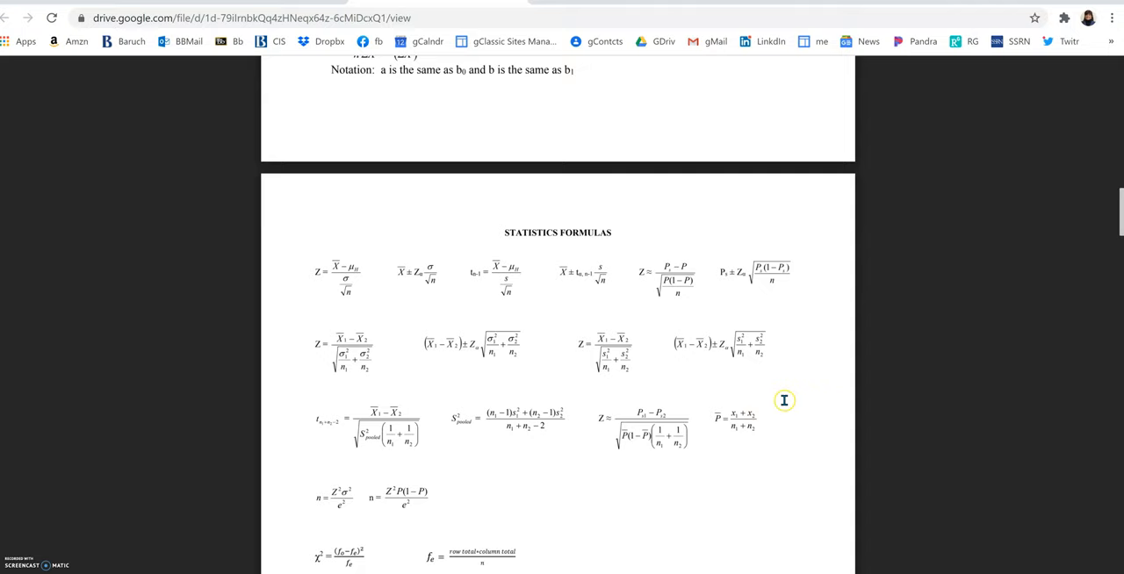
scroll("up", 3)
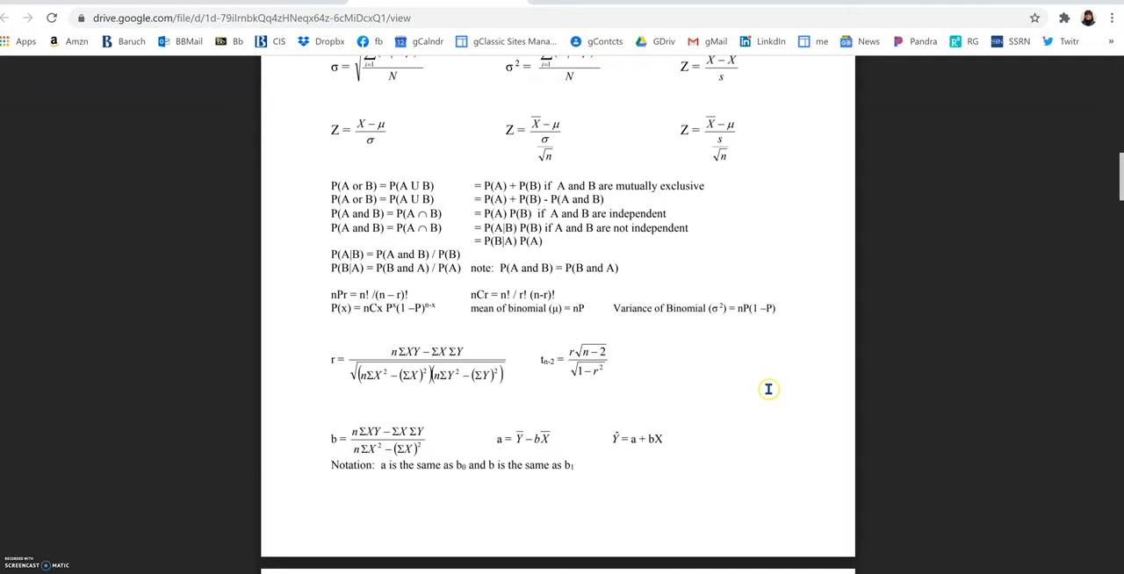
mouse_move(753, 382)
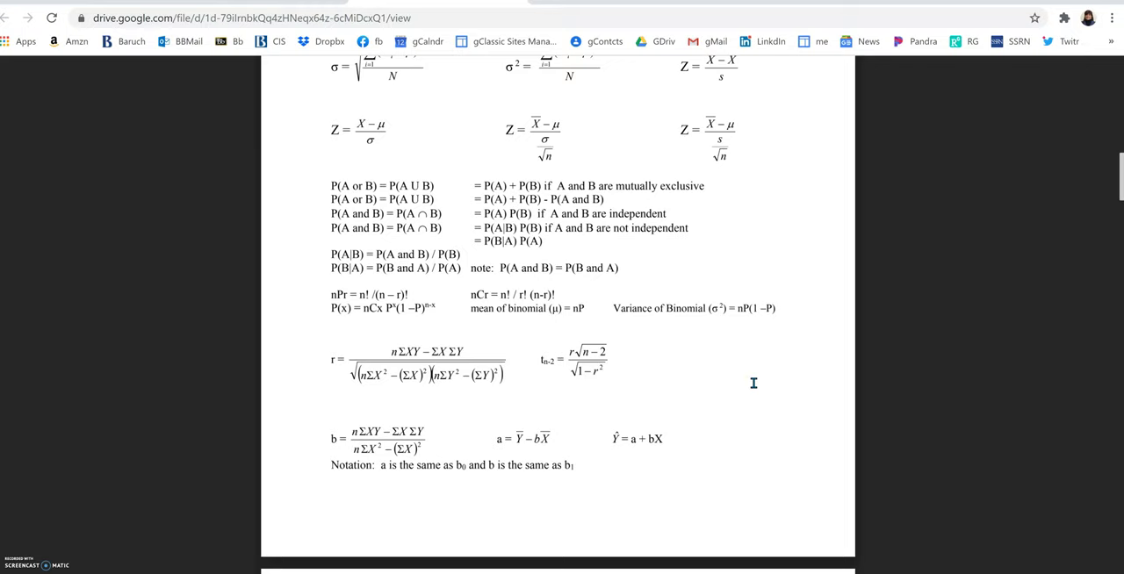
mouse_move(749, 388)
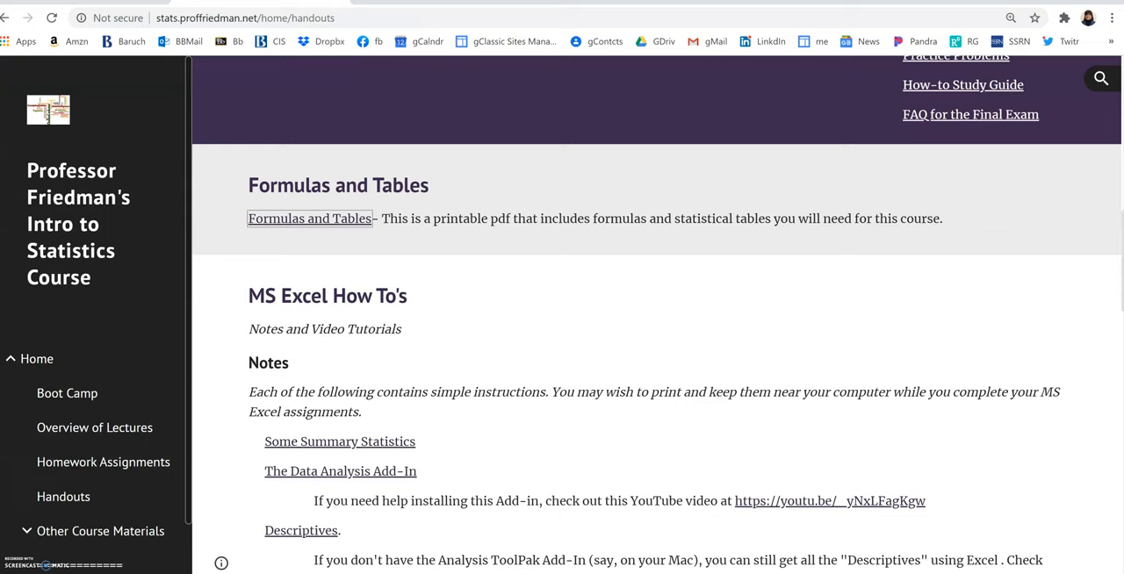
Scroll down the Handouts page through the MS Excel How To's notes.
scroll("down", 3)
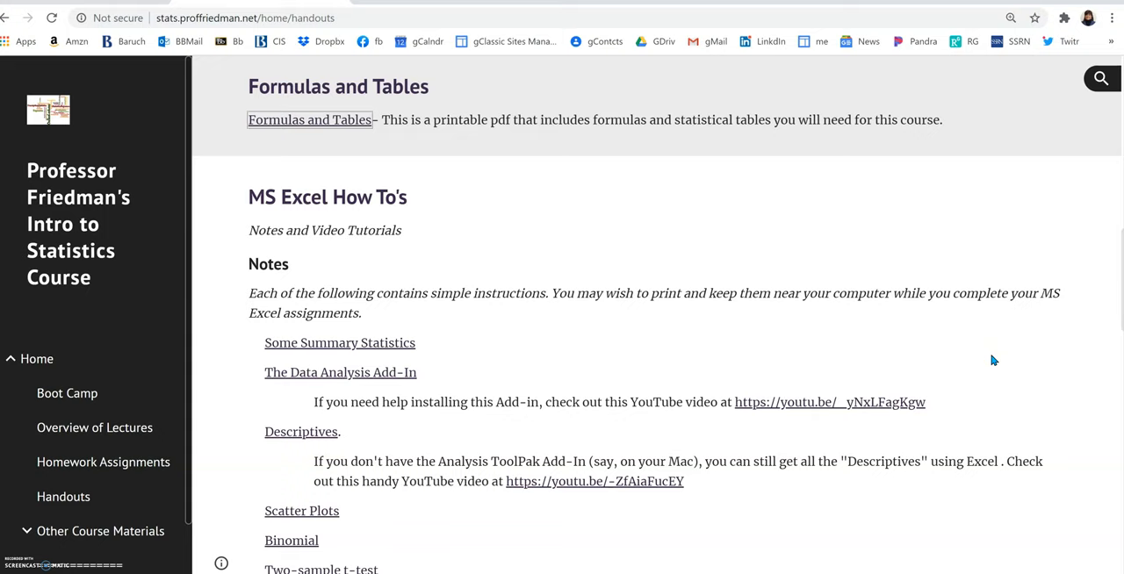
scroll("down", 3)
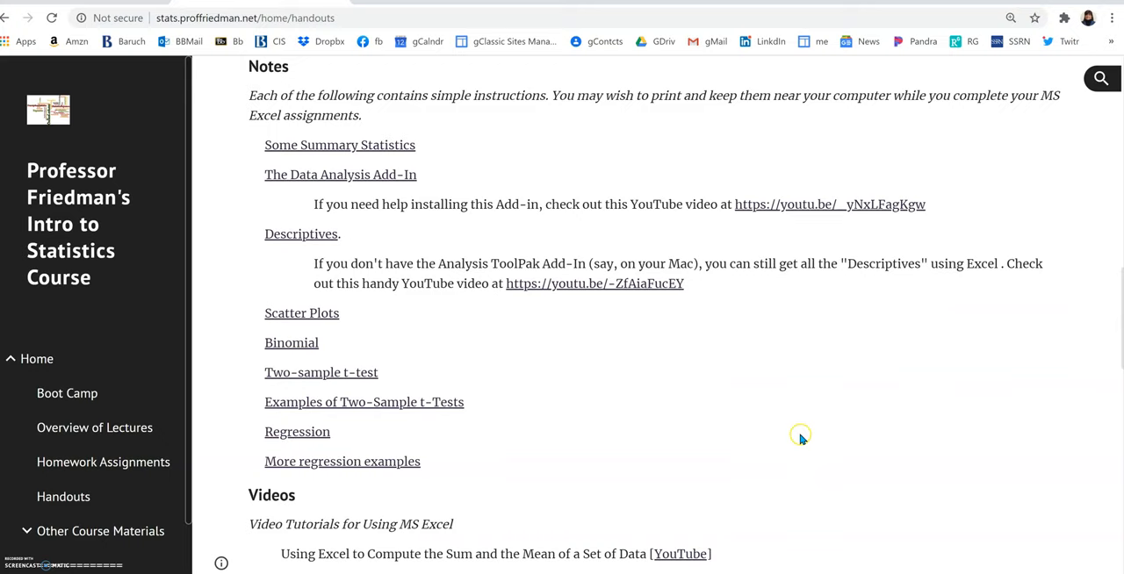
mouse_move(788, 426)
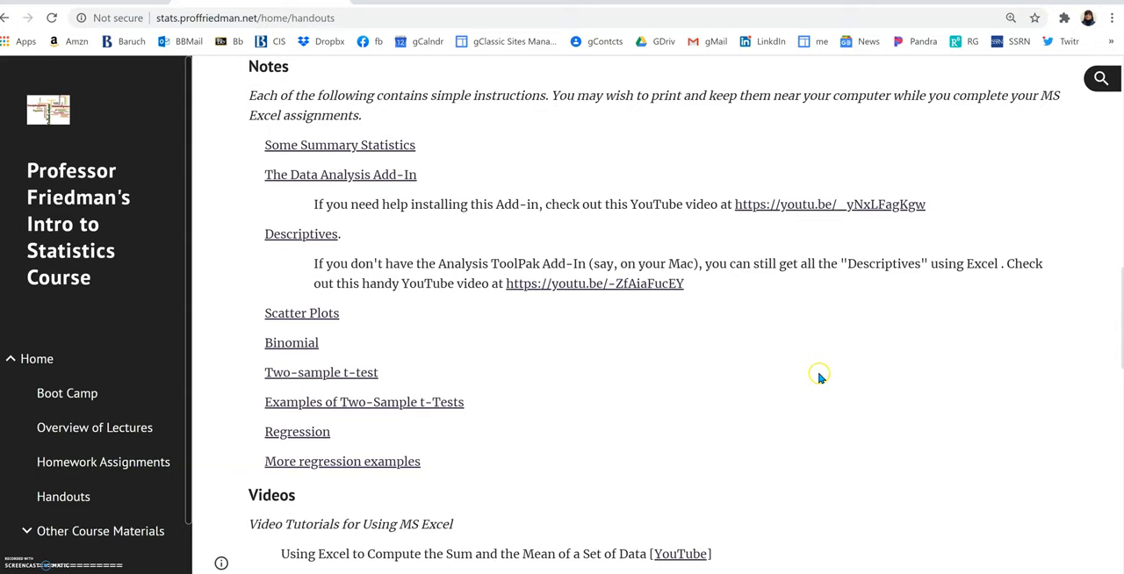
mouse_move(746, 376)
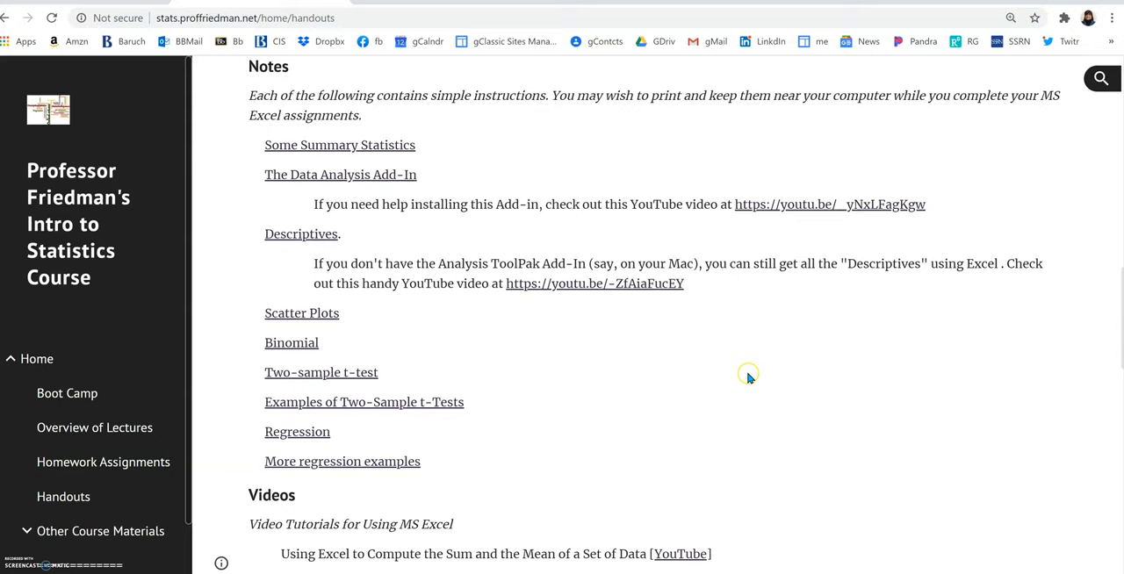
mouse_move(772, 372)
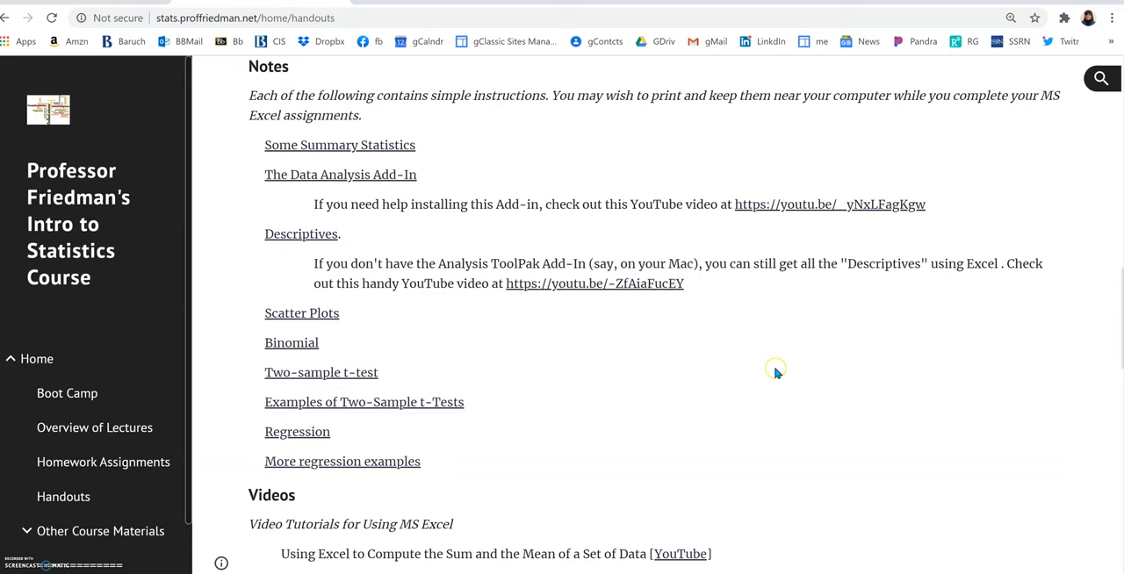
scroll("down", 3)
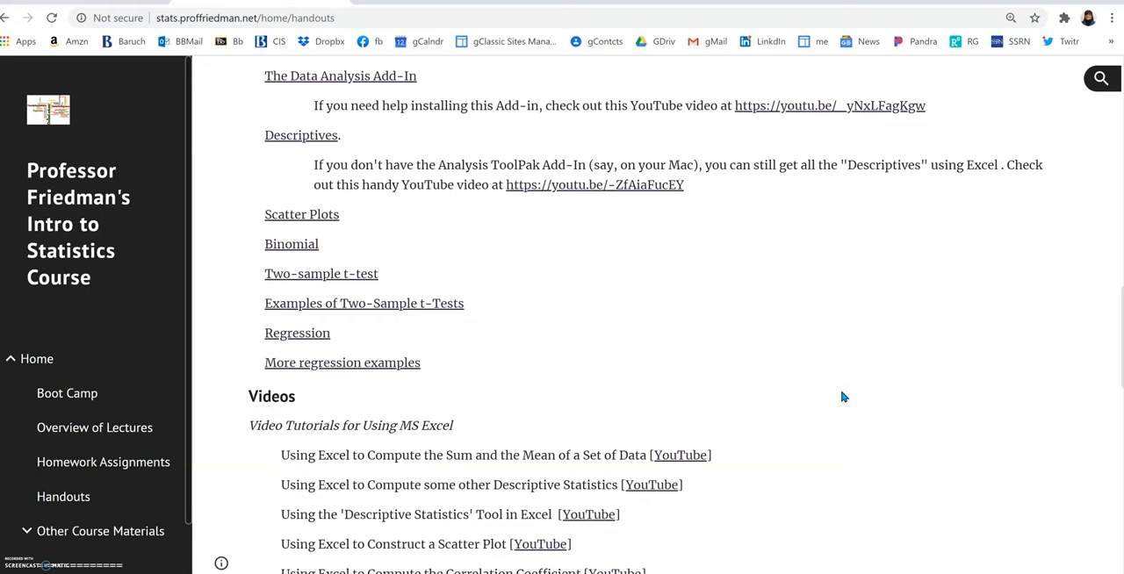
Scroll through Videos, To Prep for Exams, Review Sessions and Practice Problems.
scroll("down", 3)
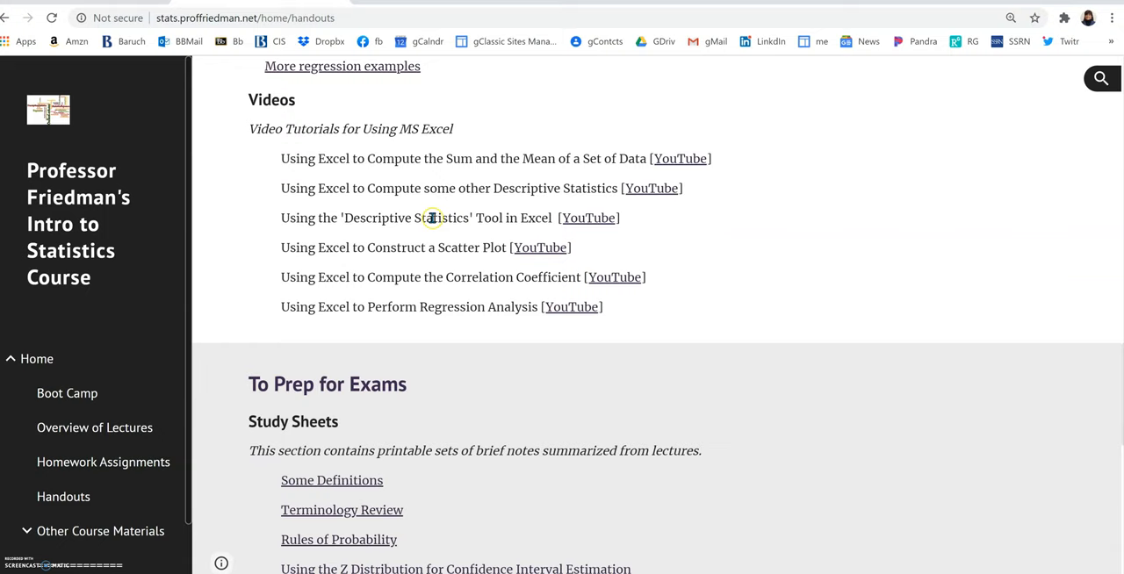
scroll("up", 3)
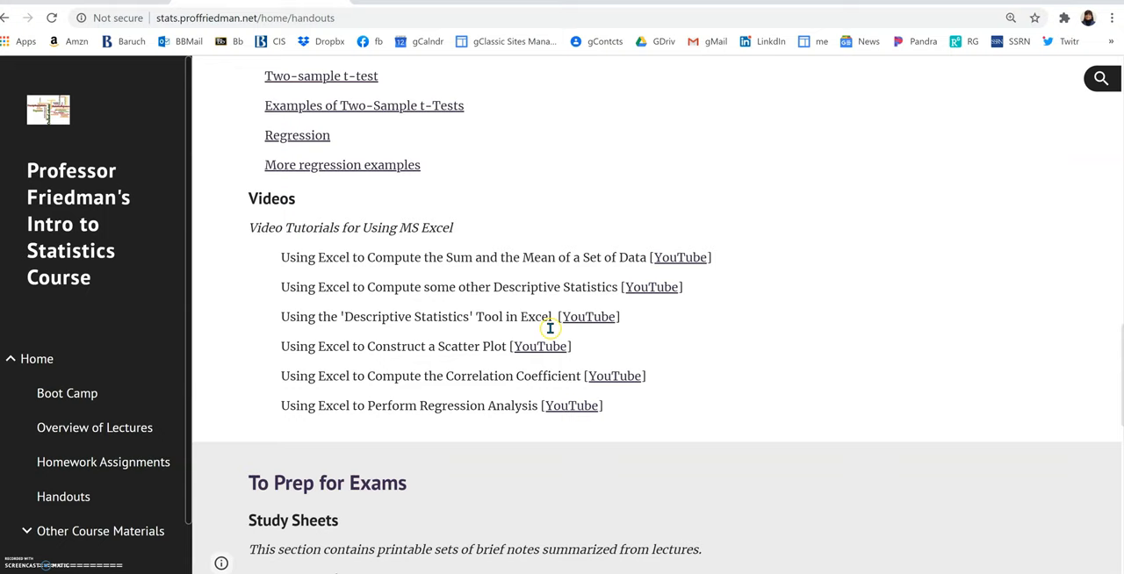
scroll("down", 3)
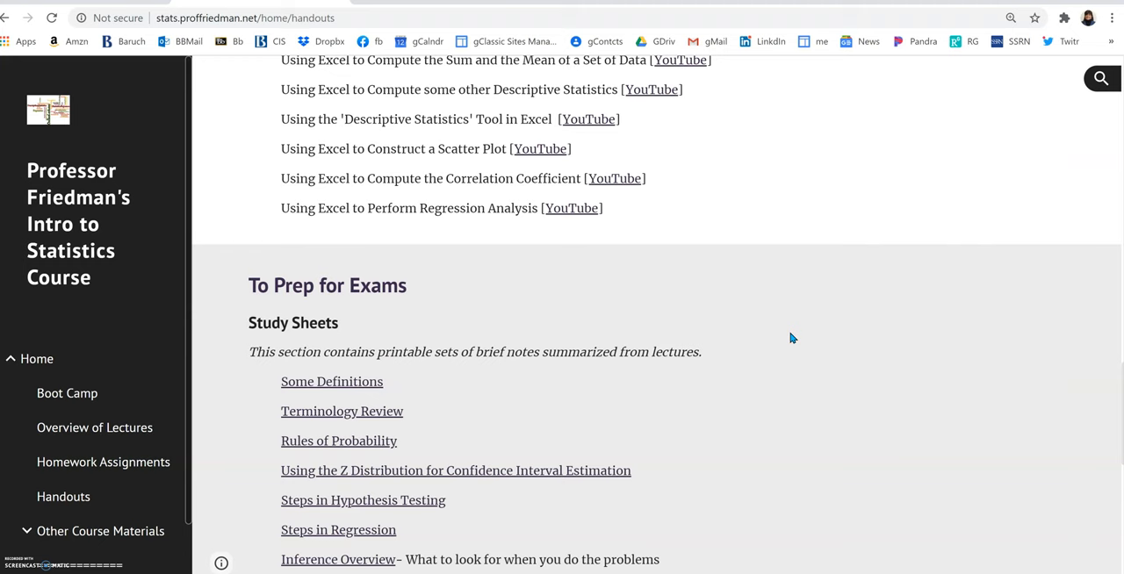
scroll("down", 3)
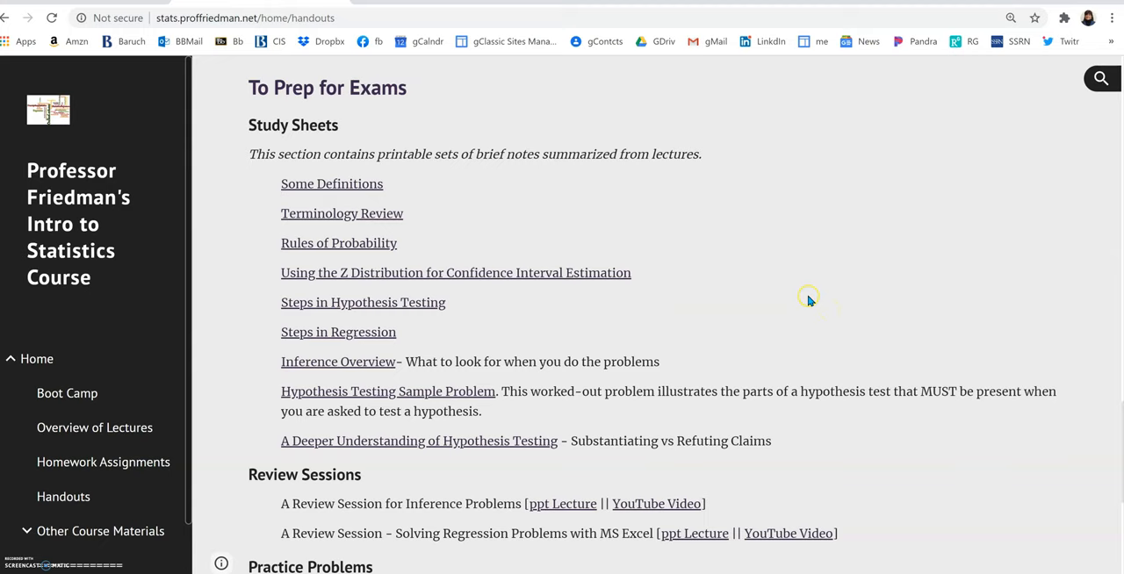
scroll("down", 3)
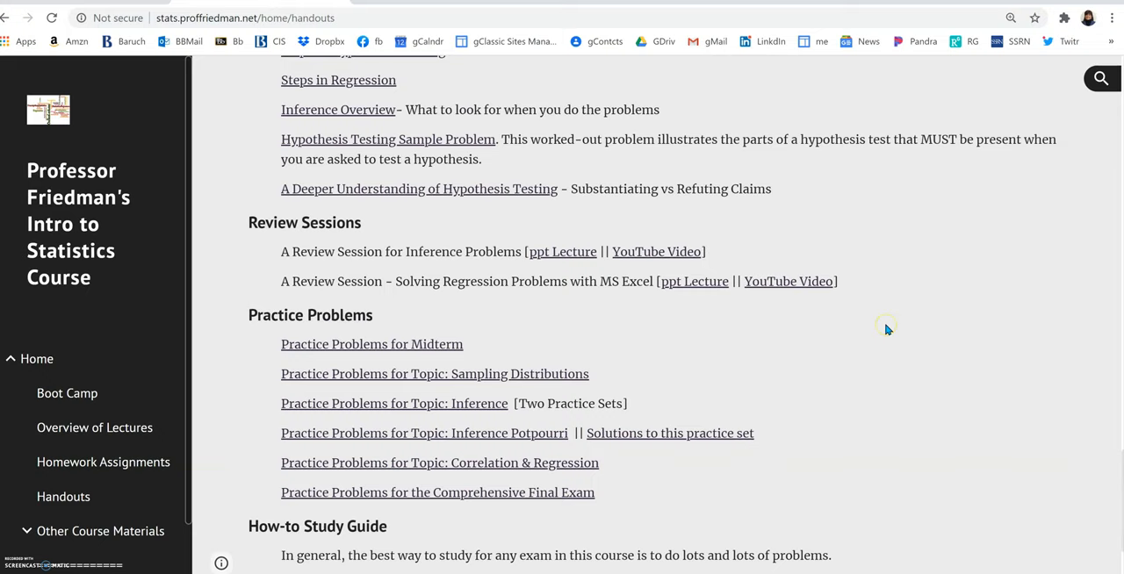
scroll("up", 3)
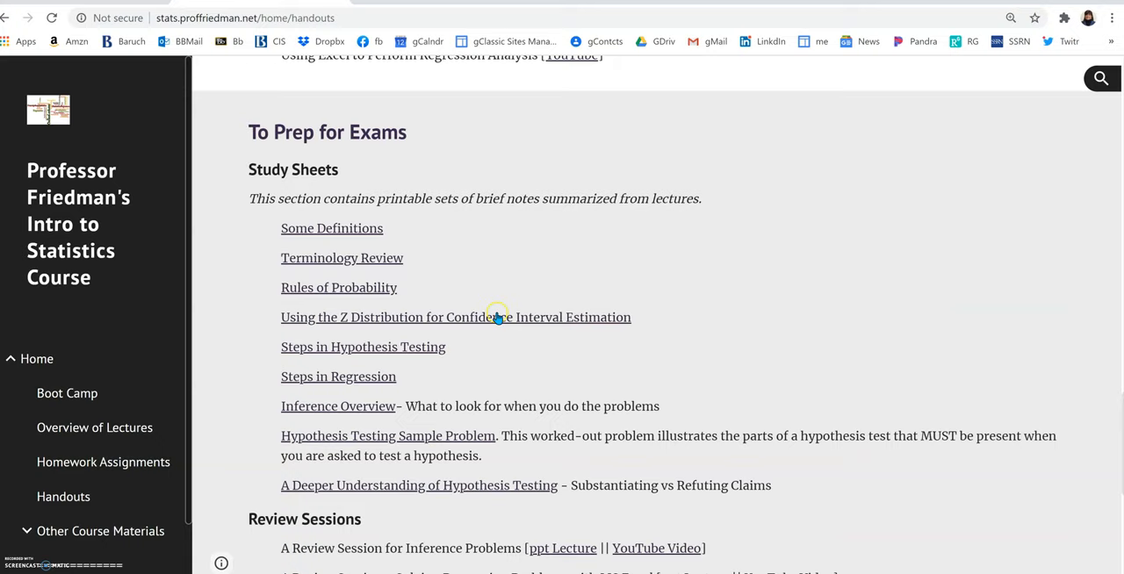
mouse_move(536, 254)
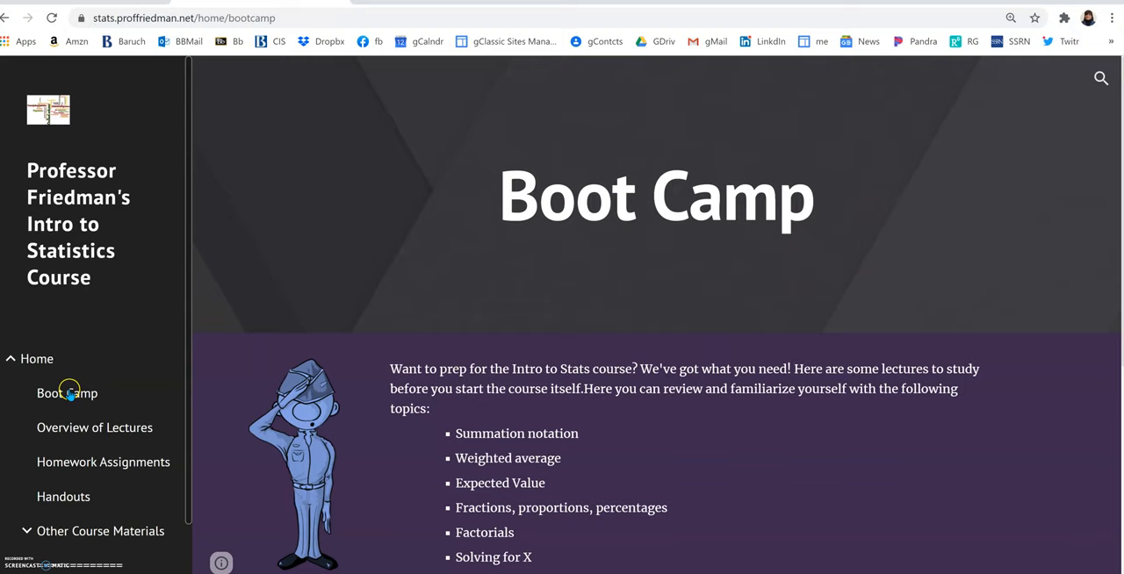
Scroll the Boot Camp page's prep topics, such as summation notation and factorials.
scroll("down", 3)
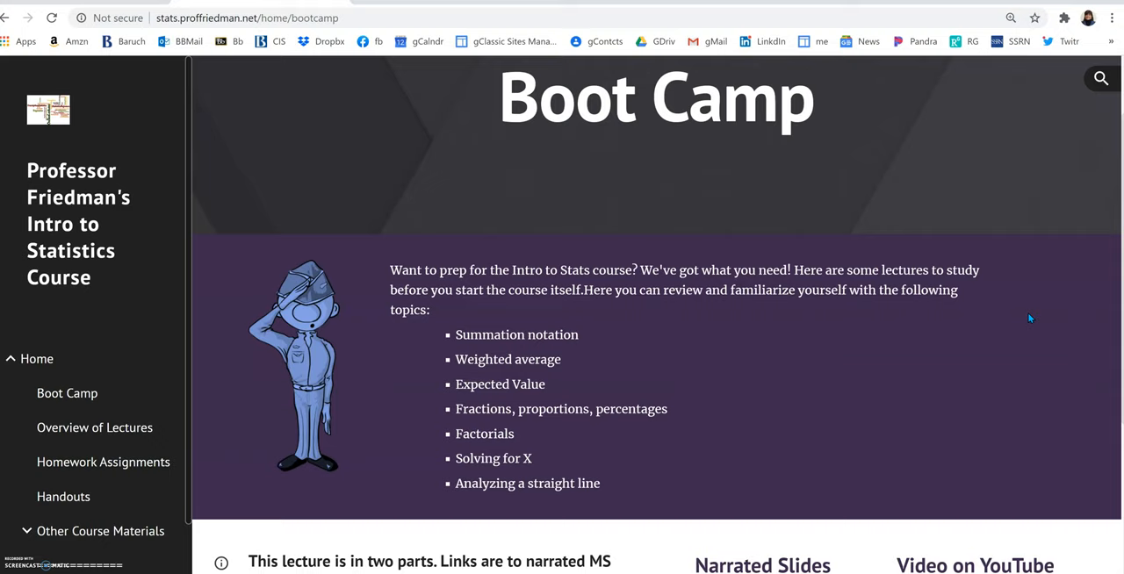
mouse_move(566, 332)
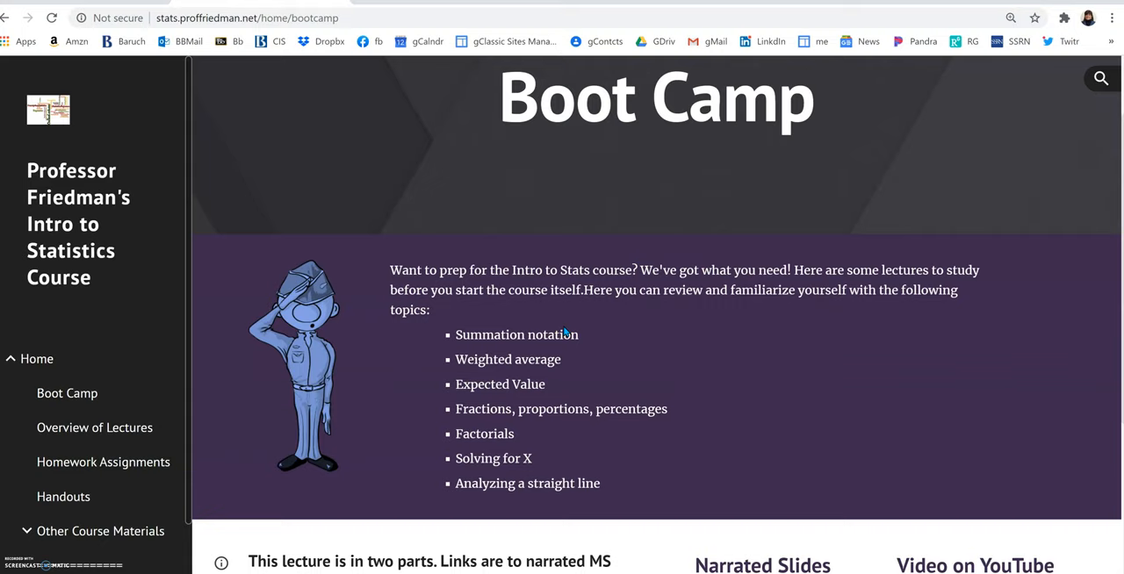